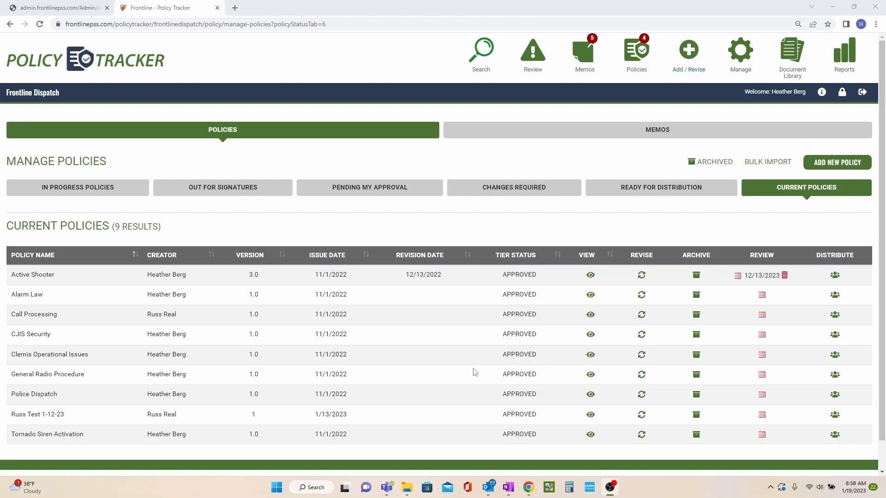
{"action": "mouse_move", "coordinate": [789, 191]}
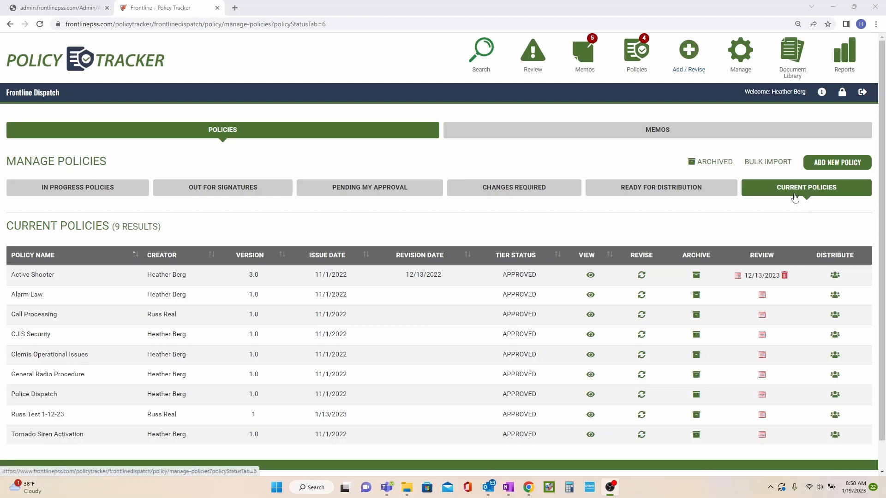
{"action": "mouse_move", "coordinate": [772, 199]}
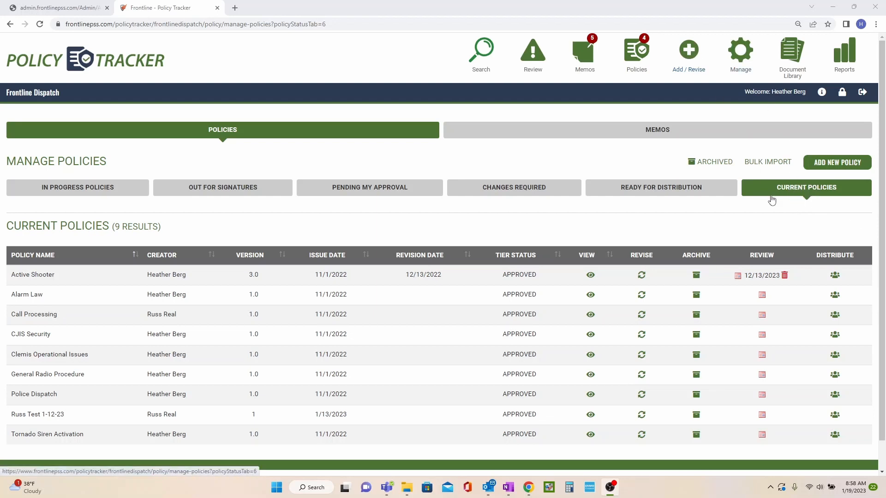
{"action": "mouse_move", "coordinate": [631, 274]}
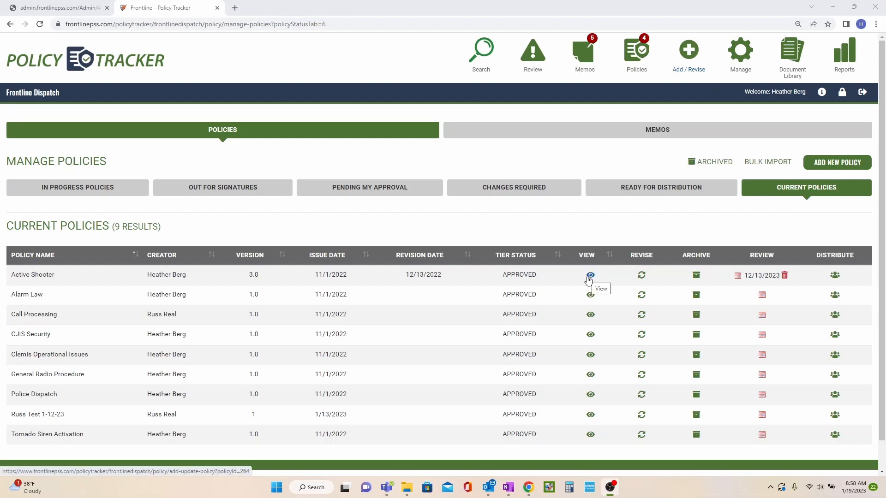
{"action": "mouse_move", "coordinate": [650, 275]}
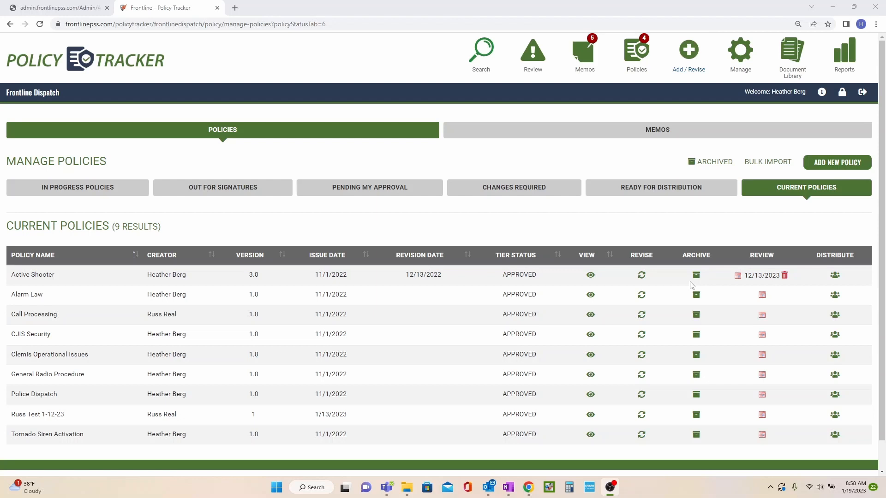
{"action": "mouse_move", "coordinate": [753, 283]}
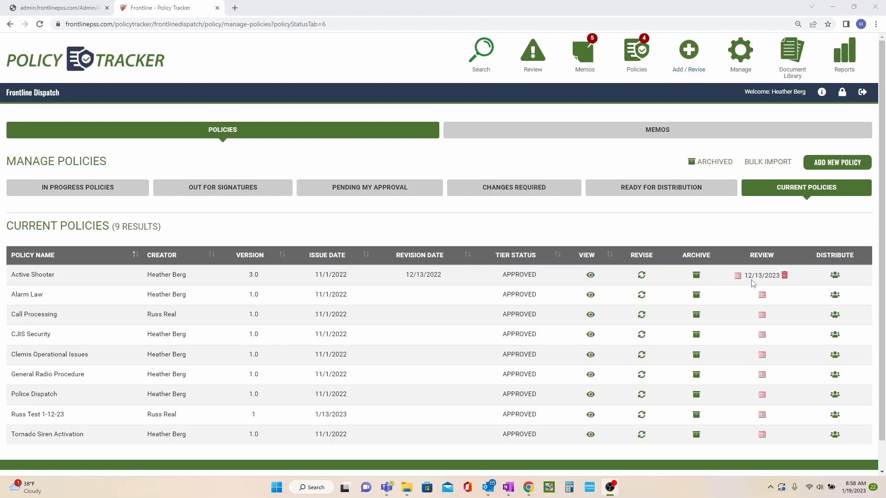
Send Active Shooter to the Computer IT group's employees, then list the six Completed Memos
{"action": "left_click", "coordinate": [738, 275]}
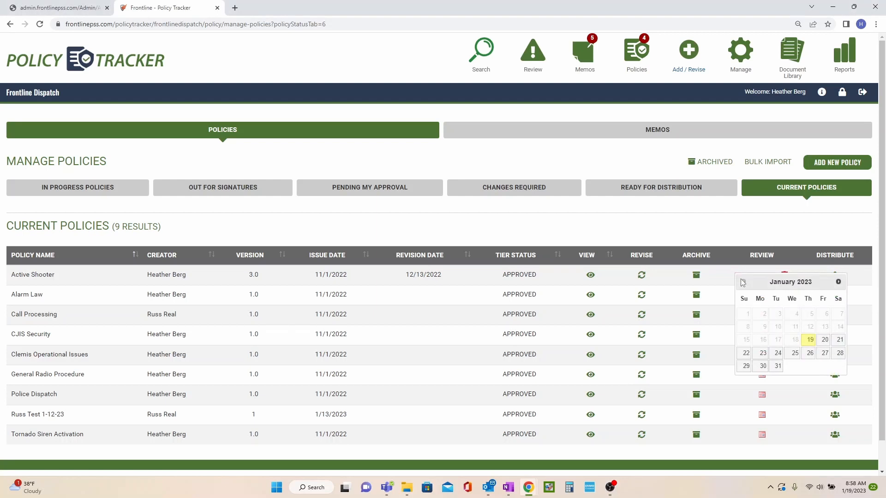
{"action": "mouse_move", "coordinate": [767, 272]}
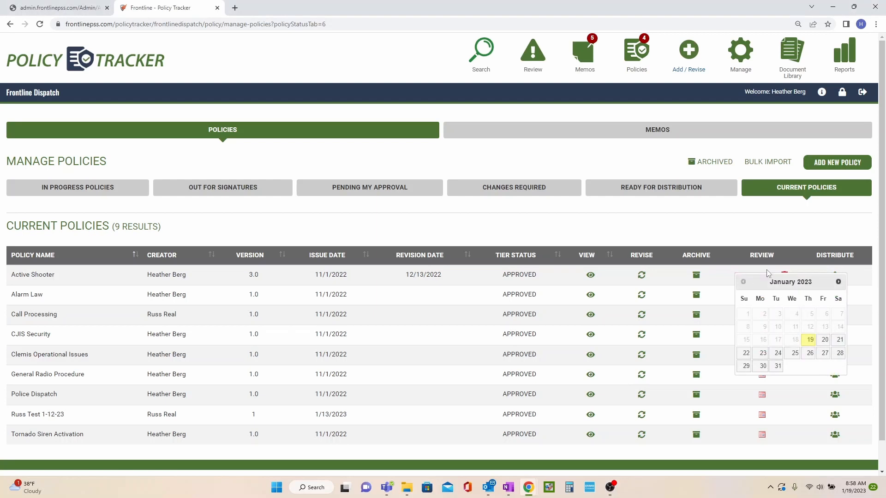
{"action": "left_click", "coordinate": [824, 339]}
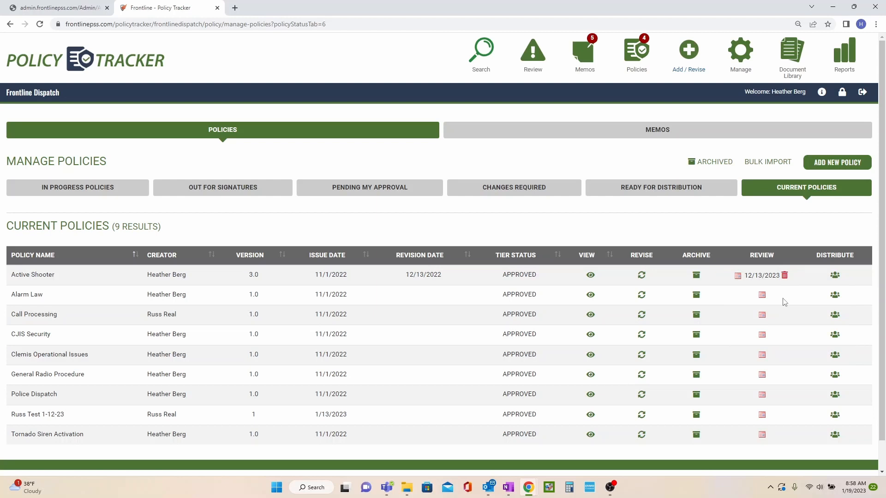
{"action": "mouse_move", "coordinate": [835, 276]}
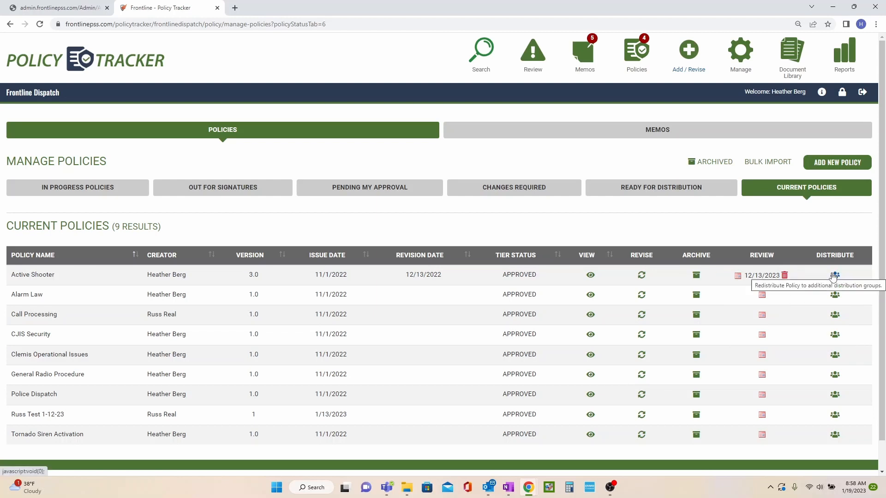
{"action": "left_click", "coordinate": [834, 276]}
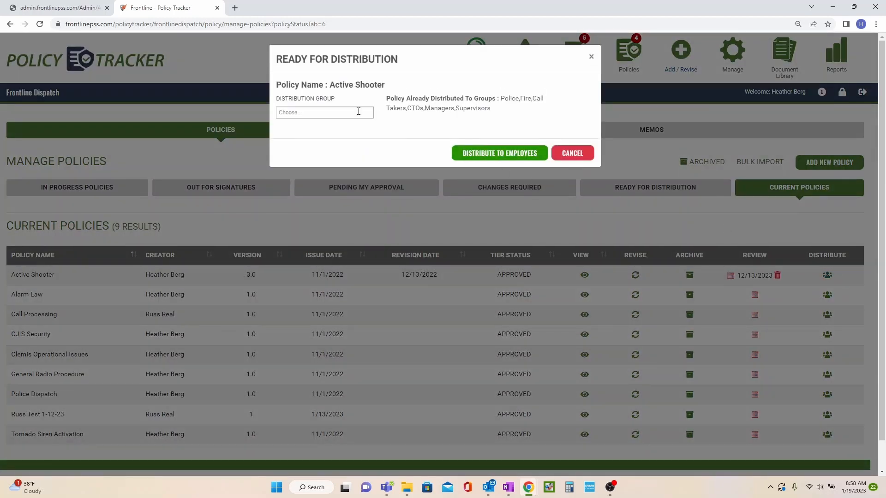
{"action": "left_click", "coordinate": [324, 112]}
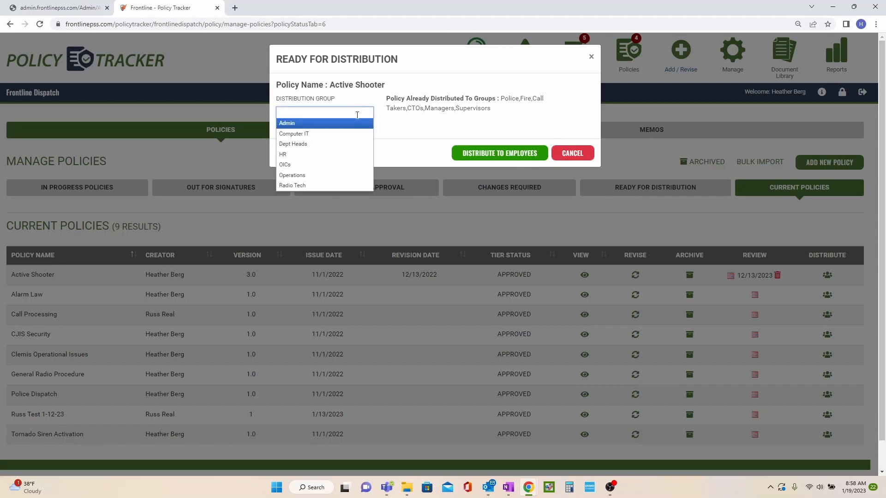
{"action": "left_click", "coordinate": [294, 134]}
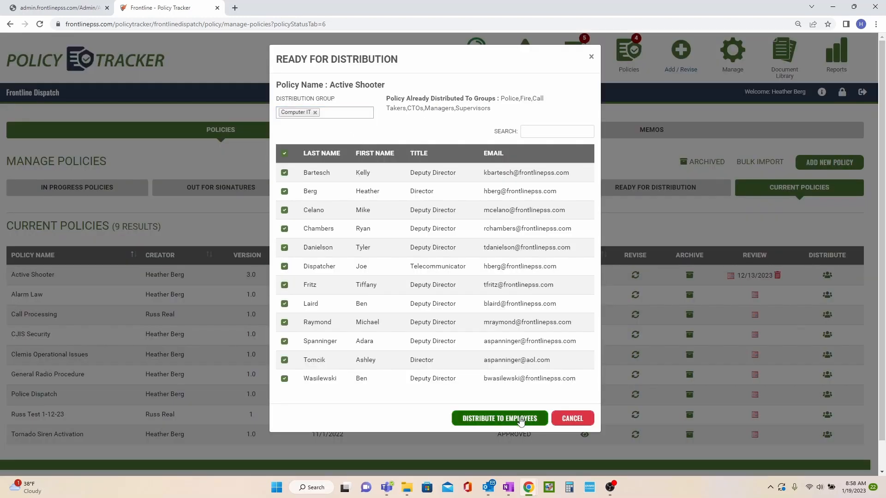
{"action": "left_click", "coordinate": [499, 418]}
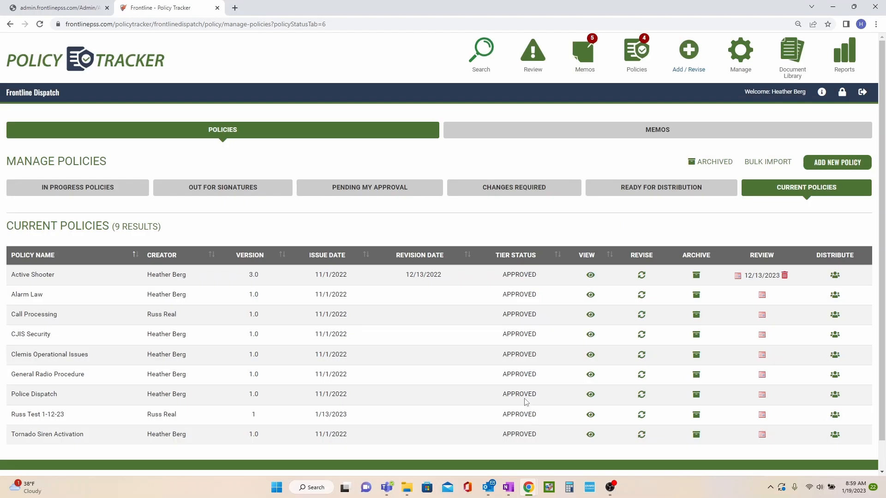
{"action": "left_click", "coordinate": [657, 130]}
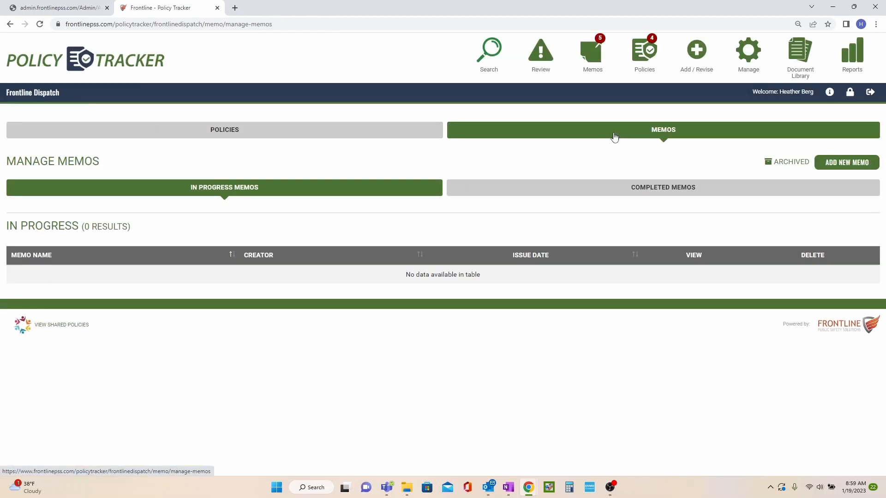
{"action": "left_click", "coordinate": [663, 187]}
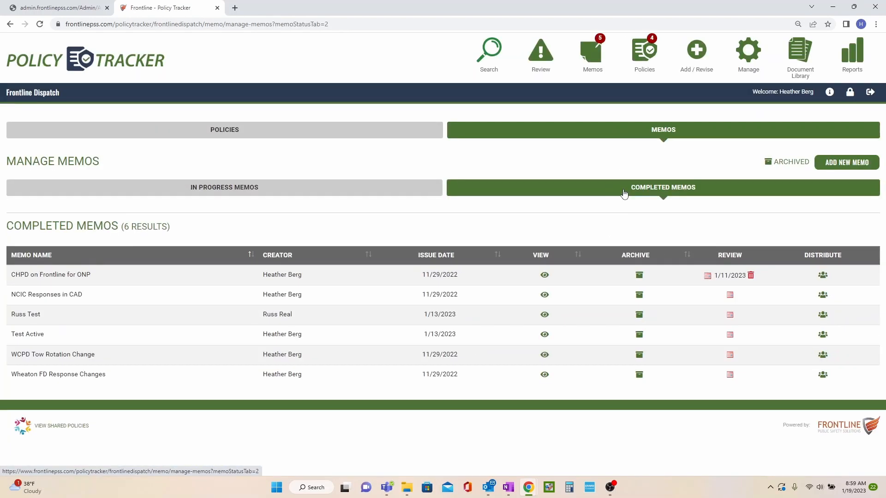
{"action": "mouse_move", "coordinate": [223, 271]}
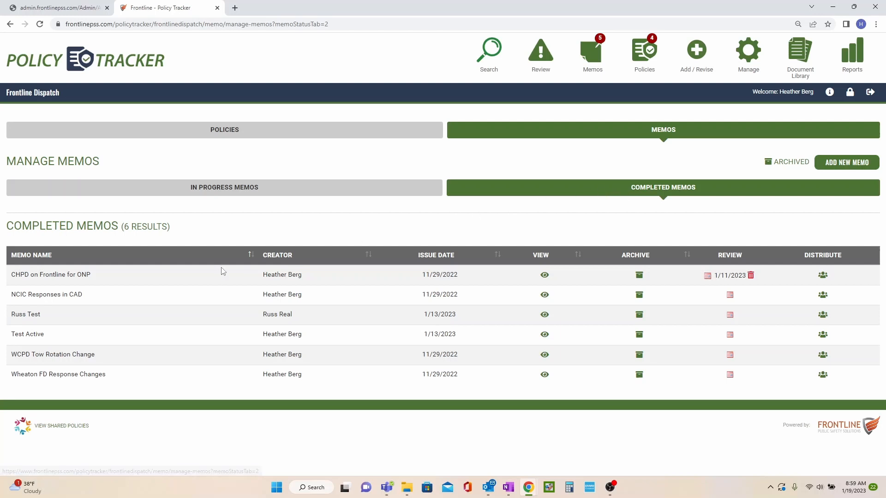